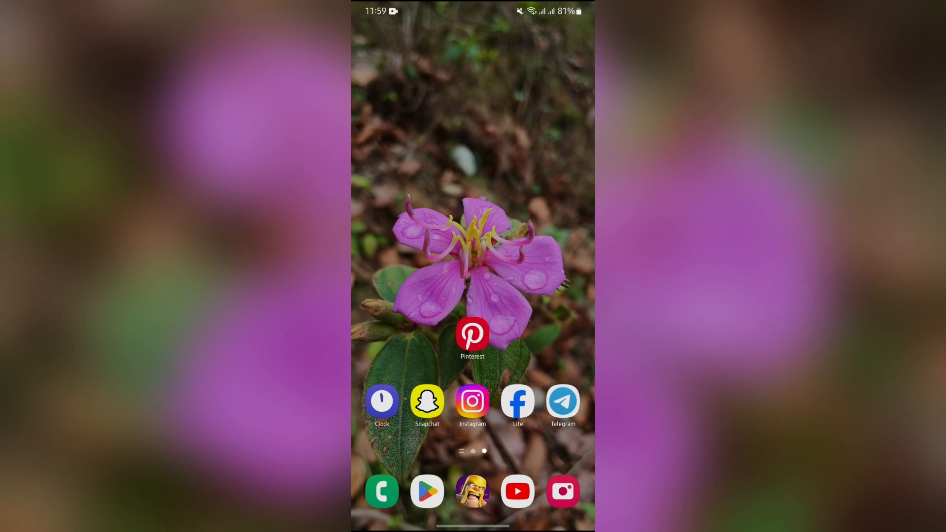
# Launch Pinterest from the home screen to its home feed.
pyautogui.click(472, 335)
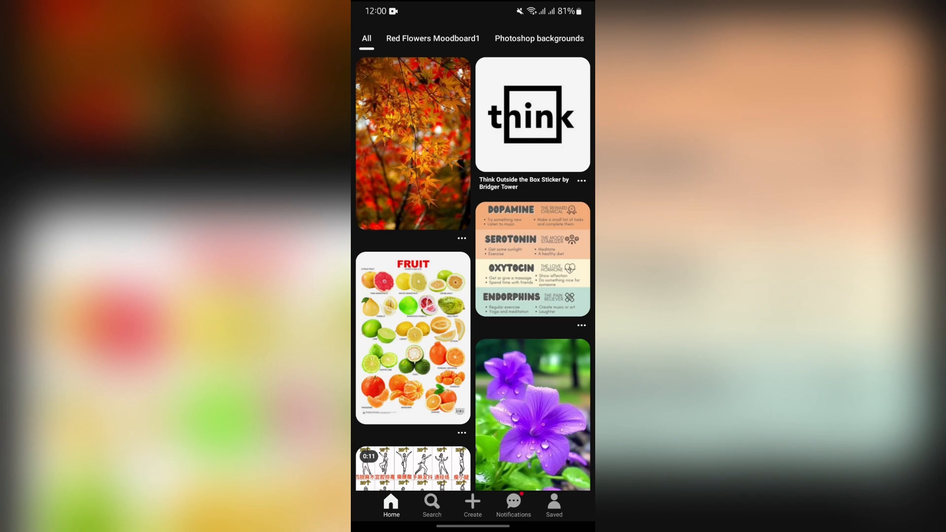
# From the profile's Settings, reach Branded content and sign up so 'You're eligible!' shows.
pyautogui.click(553, 502)
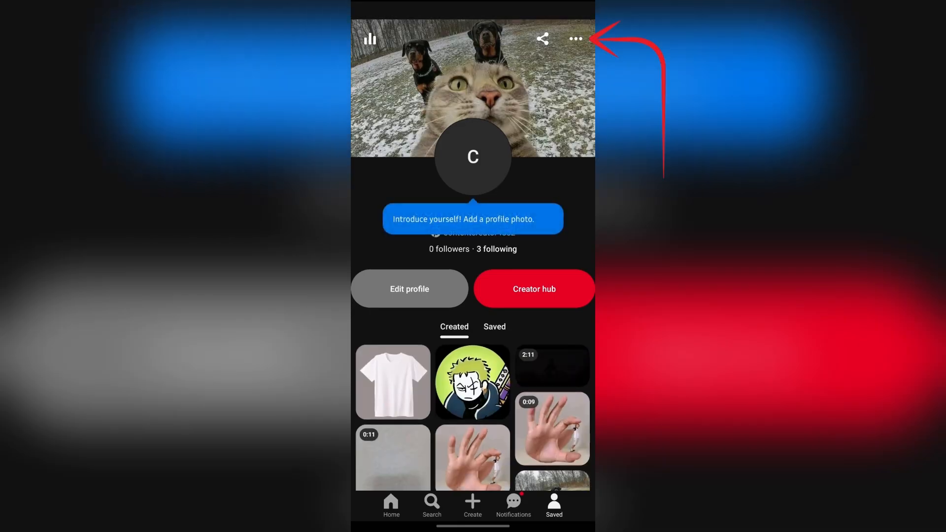
pyautogui.click(577, 40)
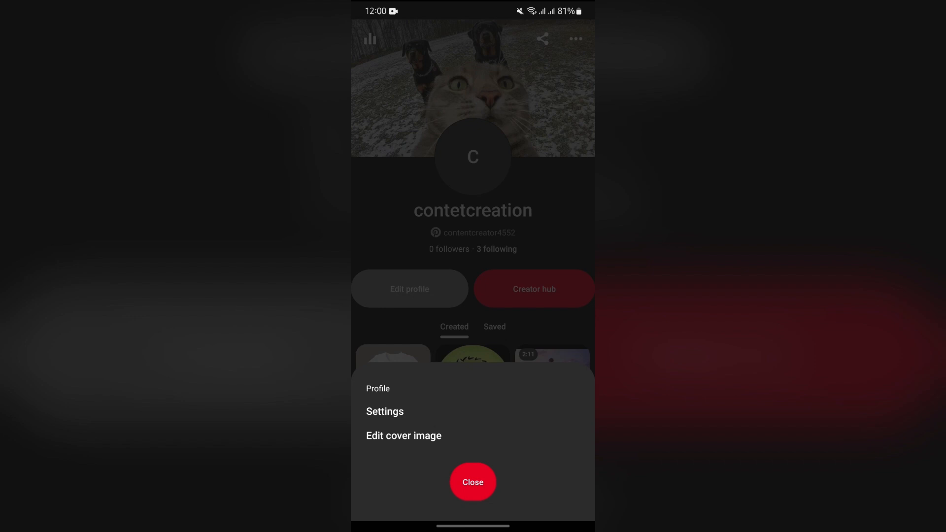
pyautogui.click(384, 412)
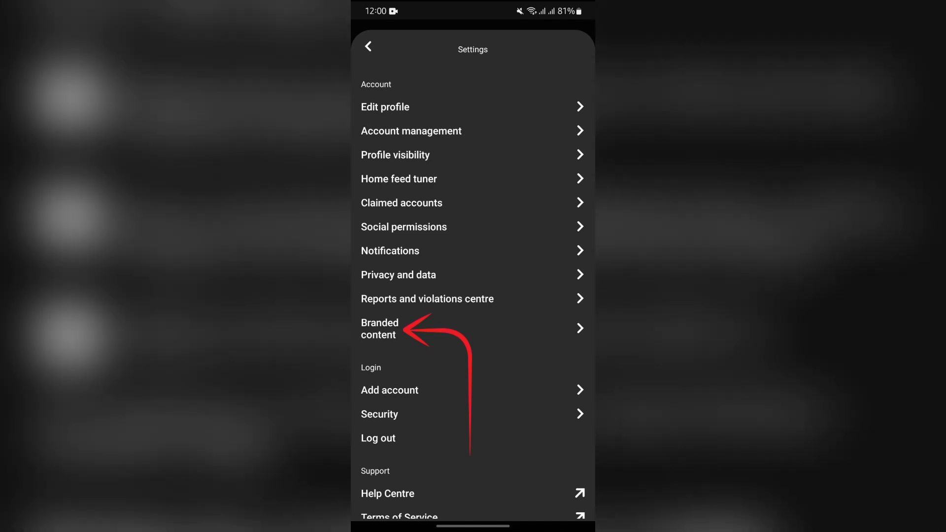
pyautogui.click(380, 329)
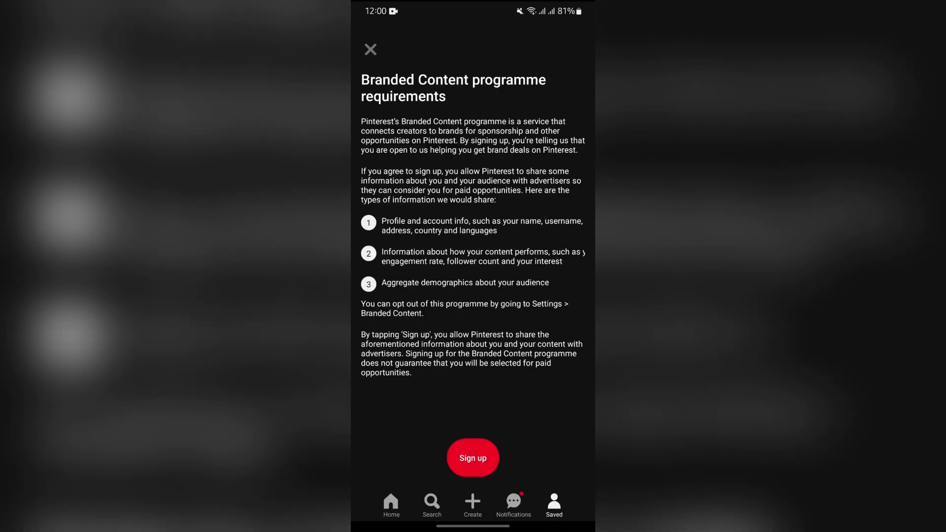
pyautogui.click(473, 457)
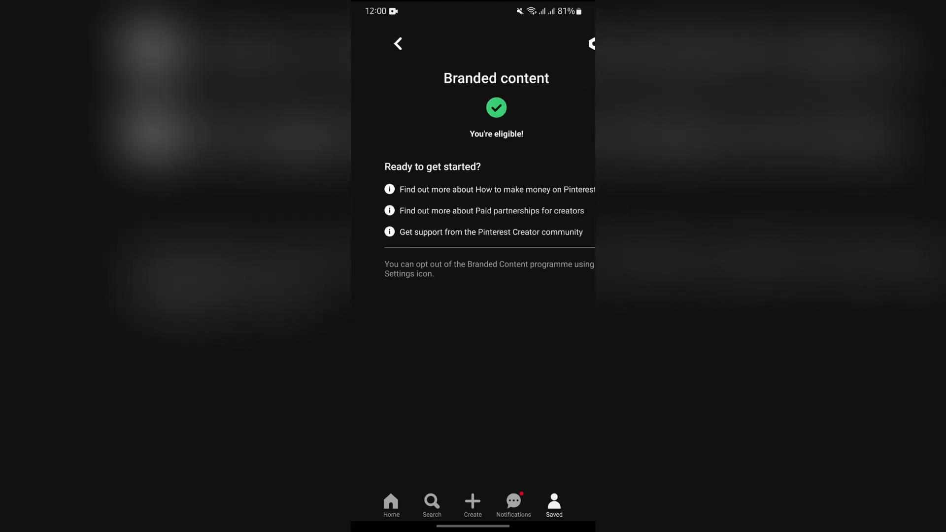